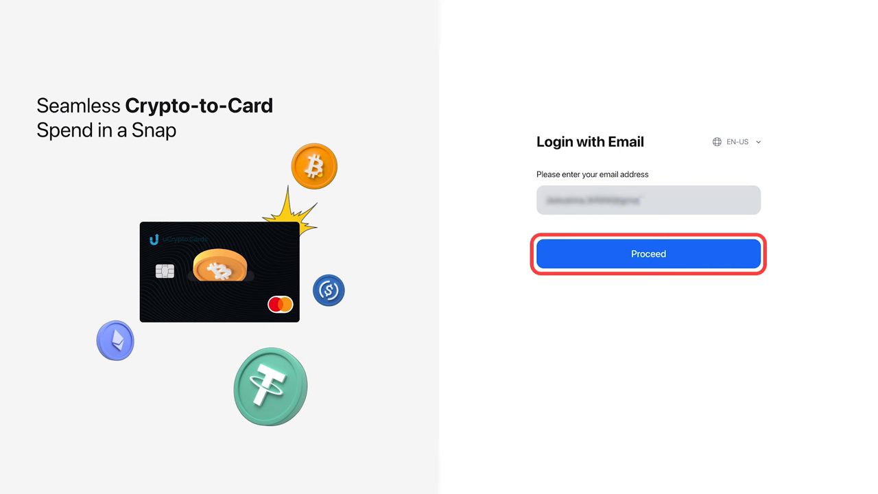
Submit the email address to log in and reach the Physical Card page
left_click(647, 254)
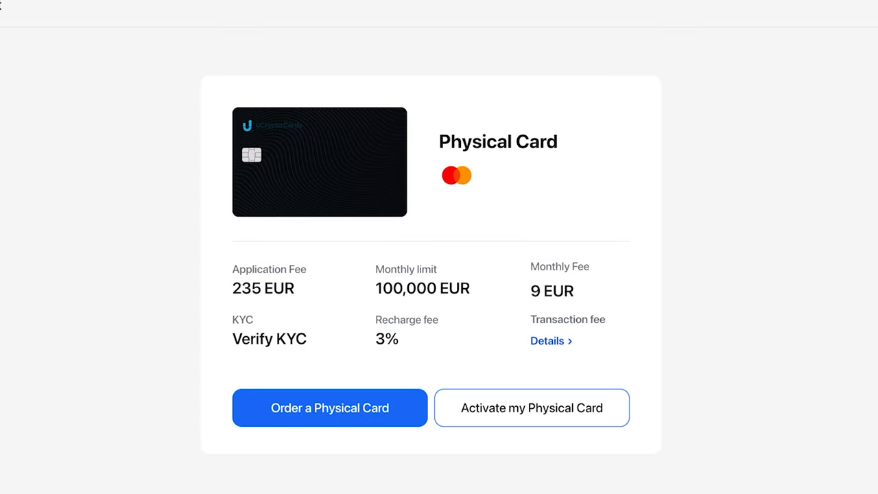
mouse_move(548, 390)
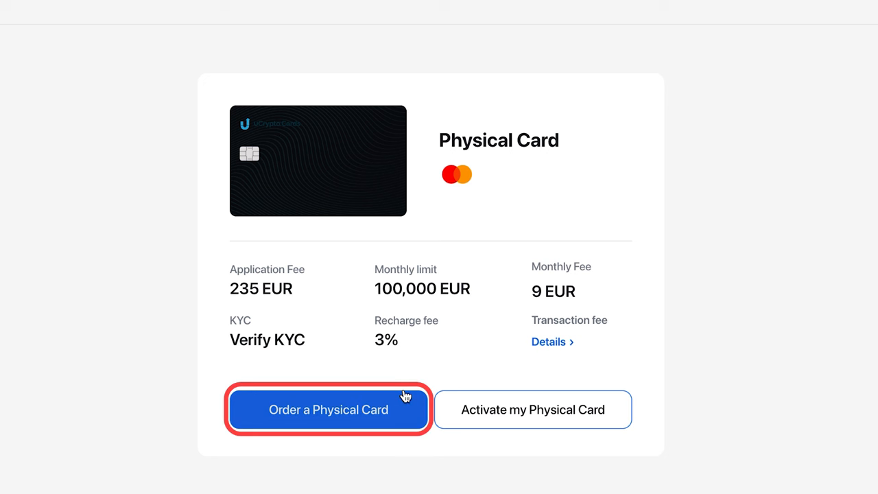
Start a physical card order and begin KYC verification as a resident outside Europe
left_click(328, 409)
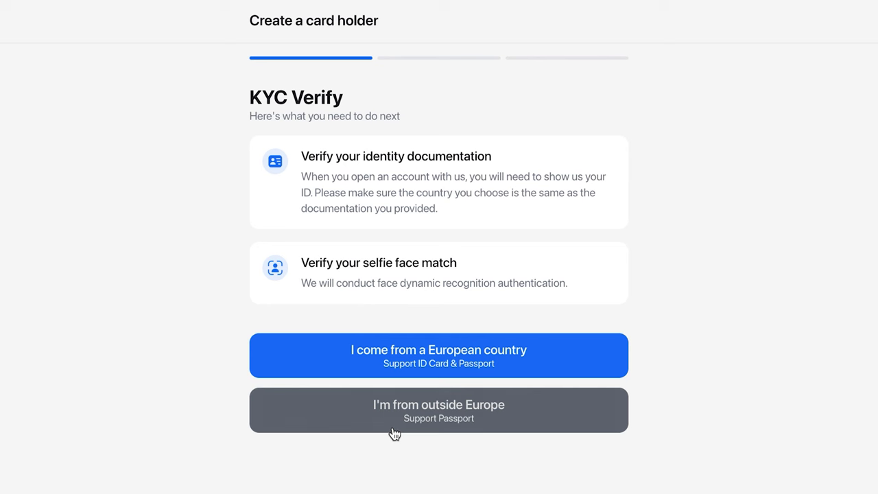
mouse_move(420, 327)
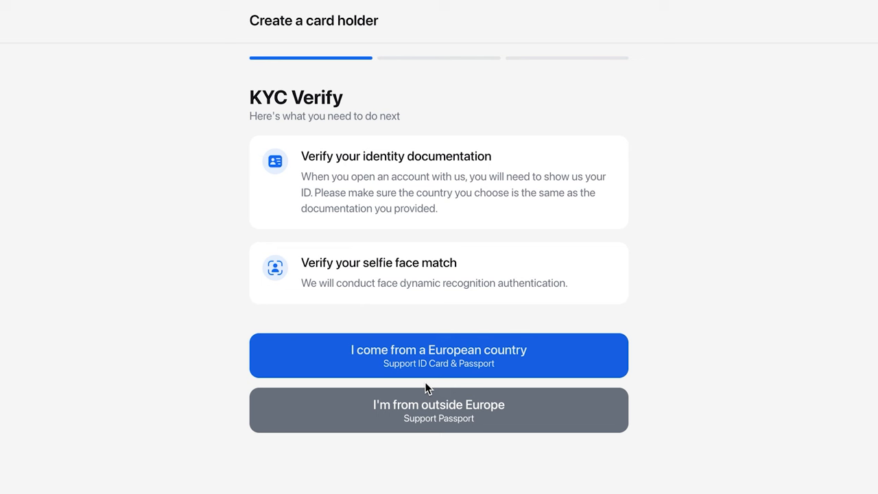
left_click(439, 356)
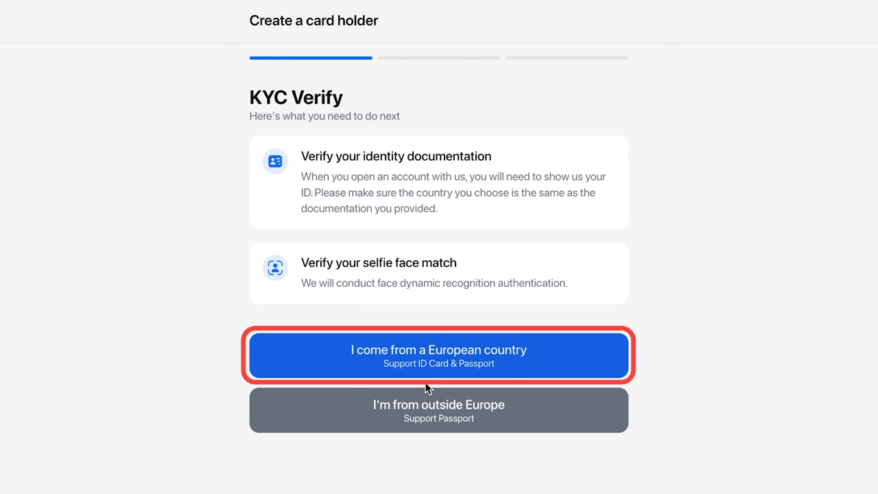
left_click(439, 409)
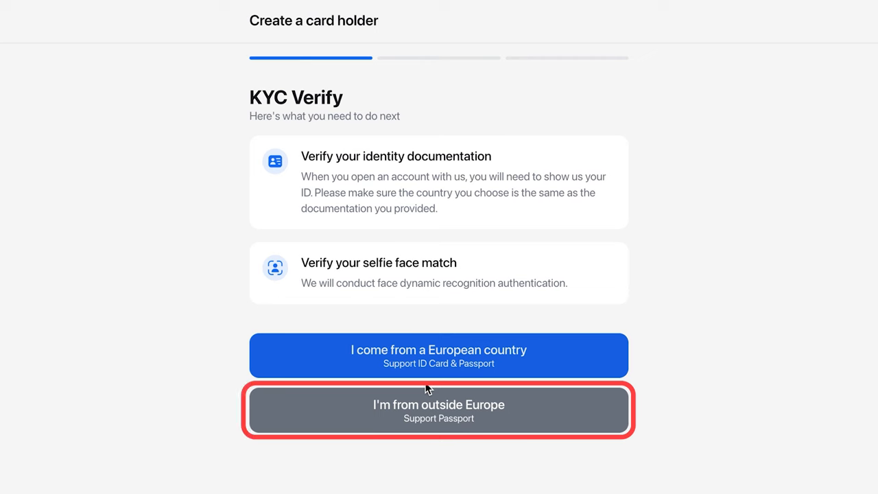
left_click(439, 410)
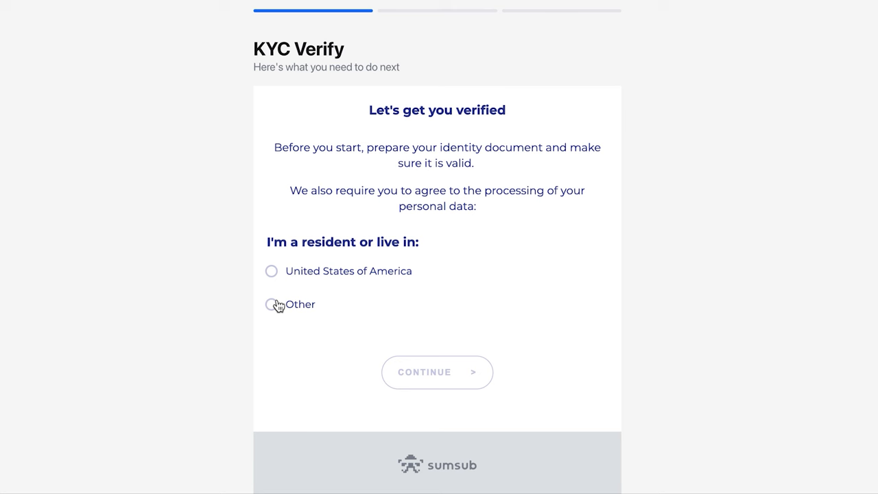
Mark residence as Other, choose Moldova (Republic of) as issuing country and Passport as document
left_click(271, 305)
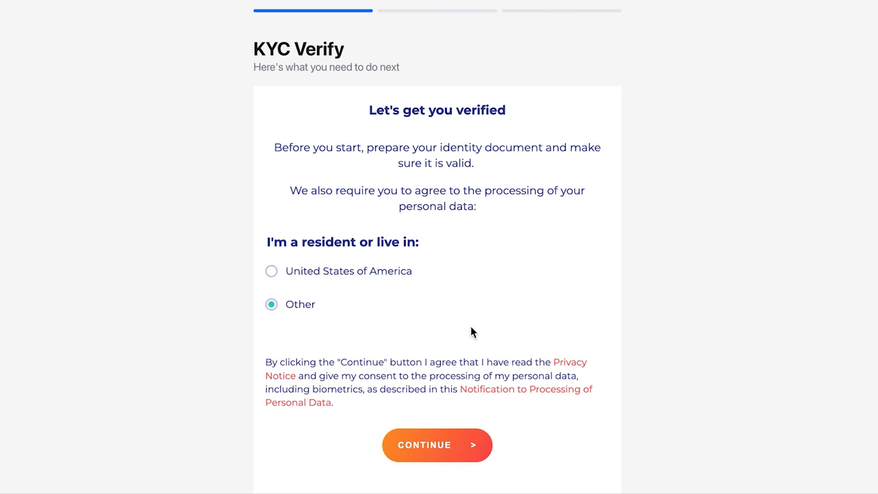
left_click(436, 444)
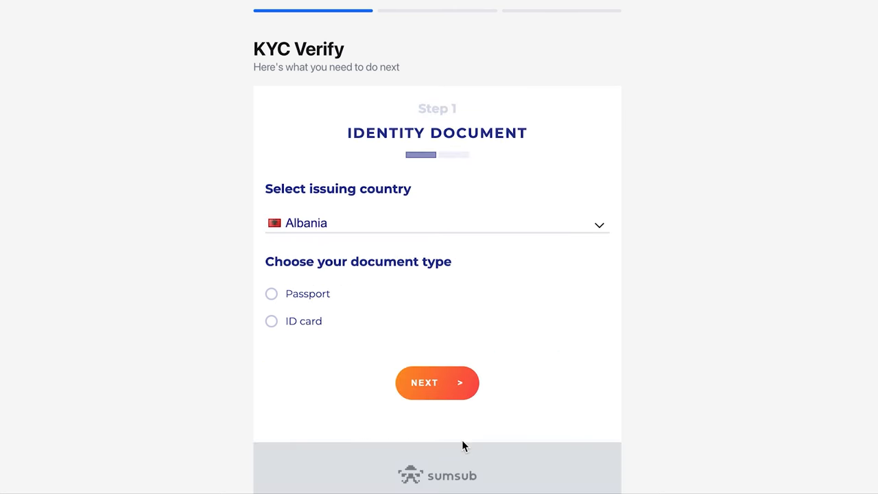
left_click(436, 225)
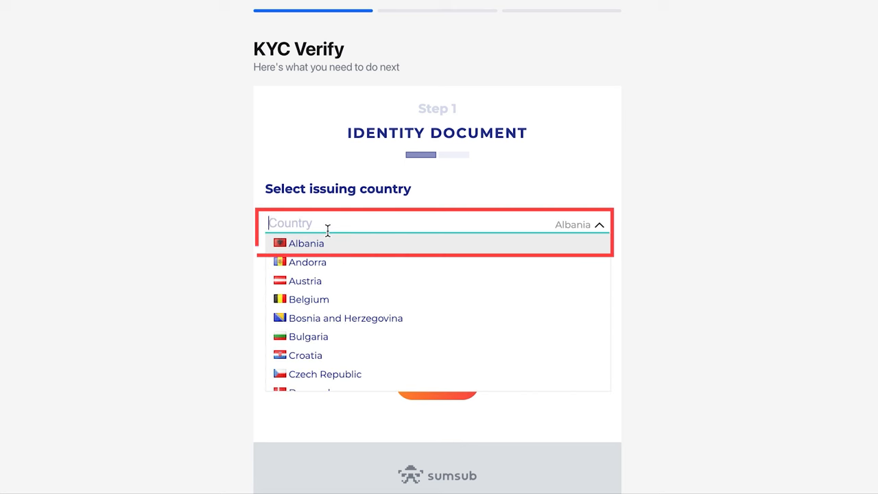
type("mo")
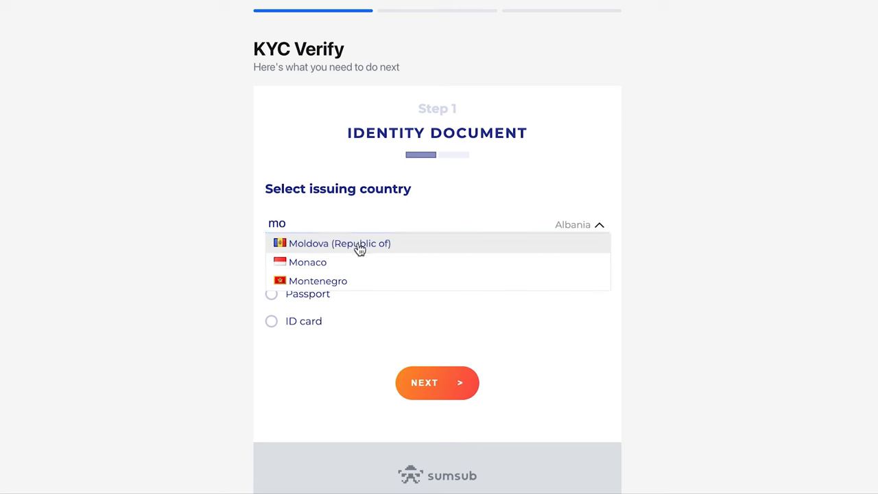
left_click(341, 243)
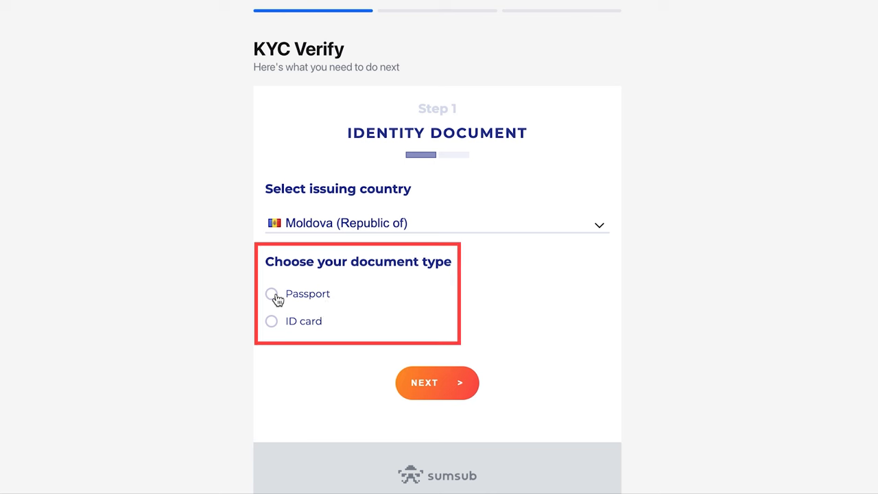
left_click(272, 293)
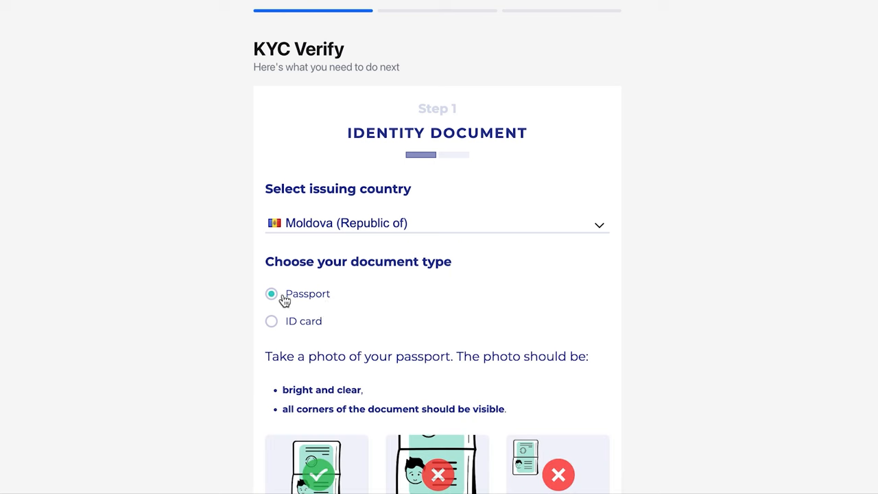
scroll("down", 3)
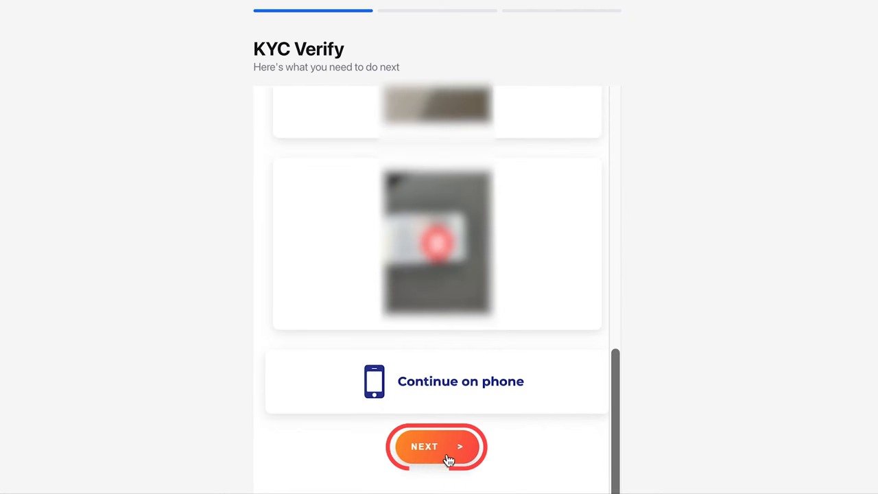
Pass the document photo step, run the selfie face check and submit the reviewed details
left_click(437, 448)
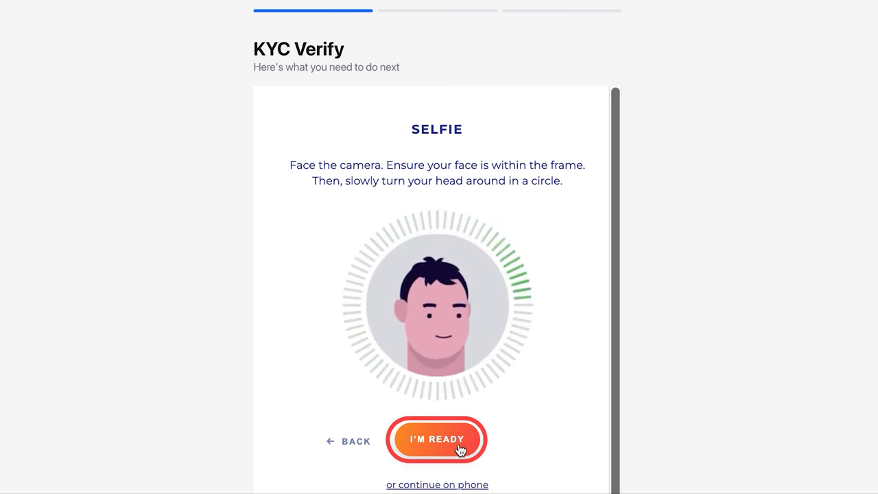
left_click(436, 439)
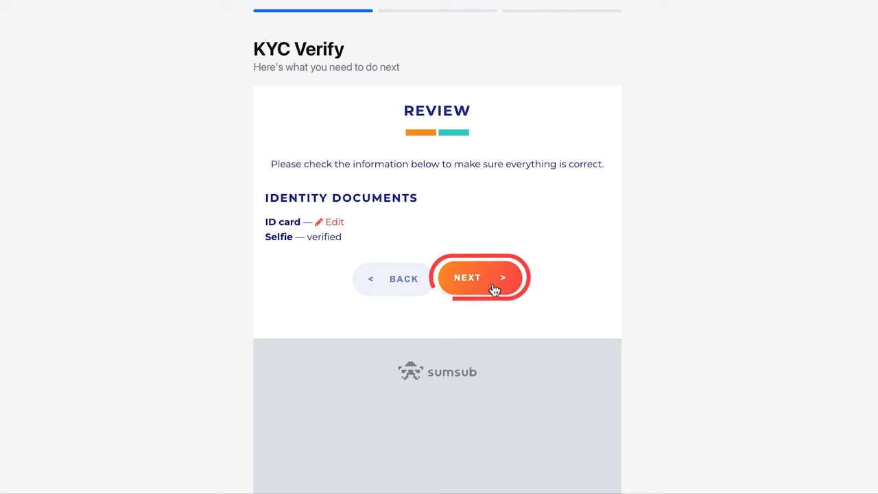
left_click(467, 278)
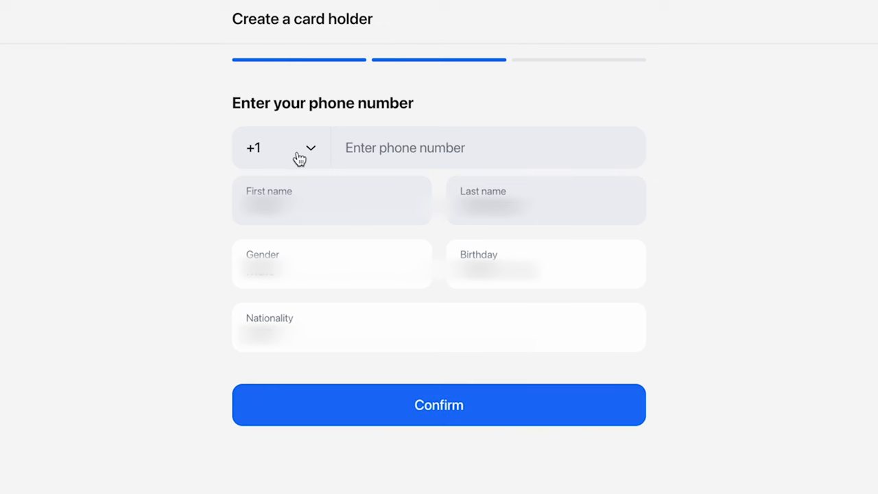
Pick the phone country code and confirm the cardholder's phone and personal details
left_click(281, 148)
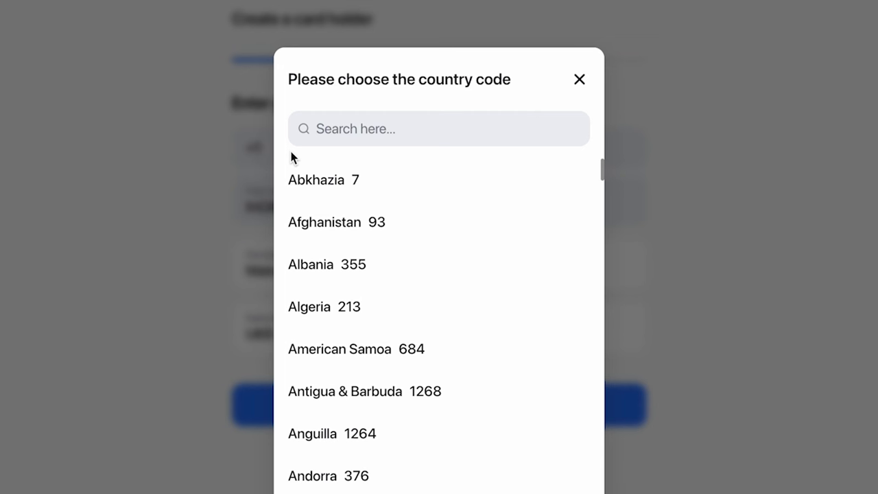
type("u")
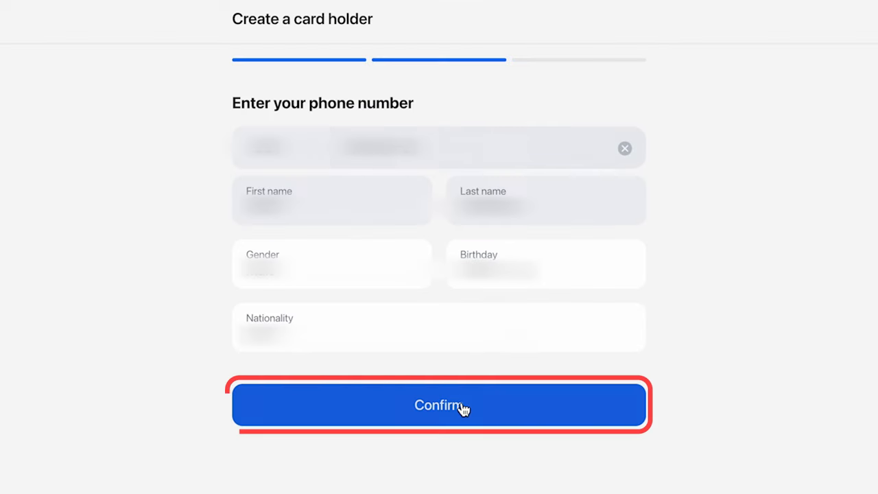
left_click(439, 405)
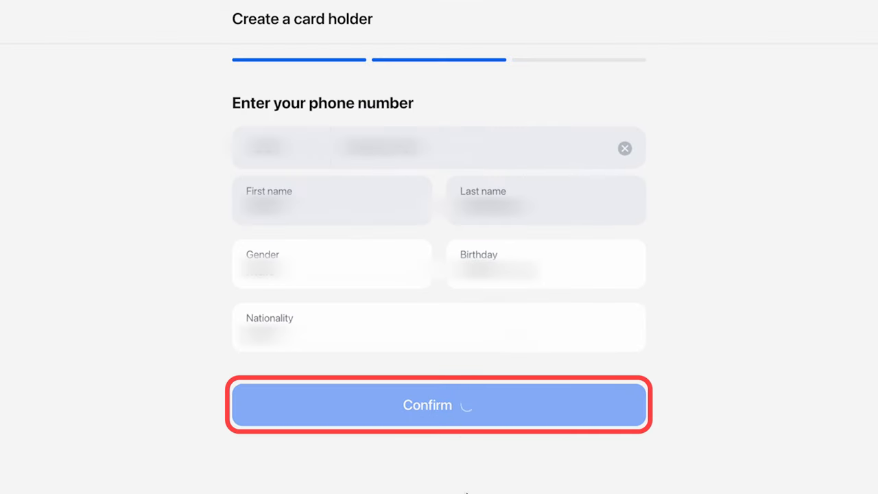
left_click(439, 404)
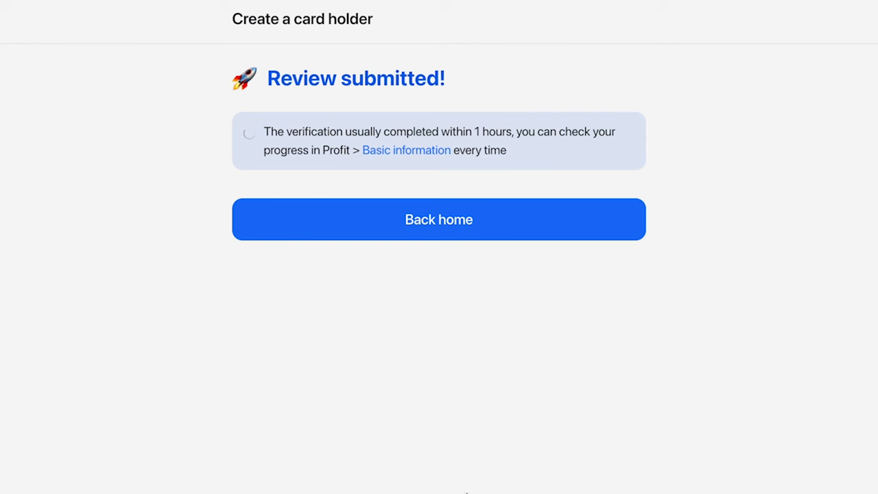
mouse_move(453, 236)
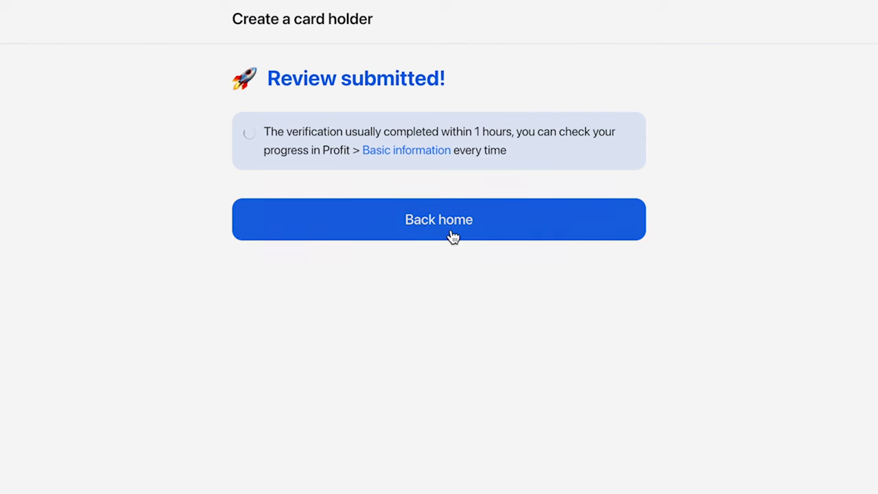
Return to the cards home and view the Basic information status in the account menu
left_click(440, 220)
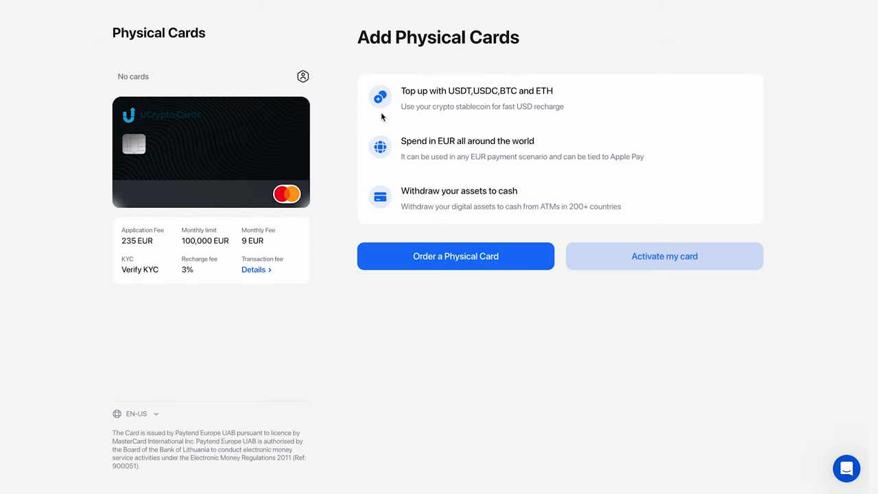
mouse_move(328, 83)
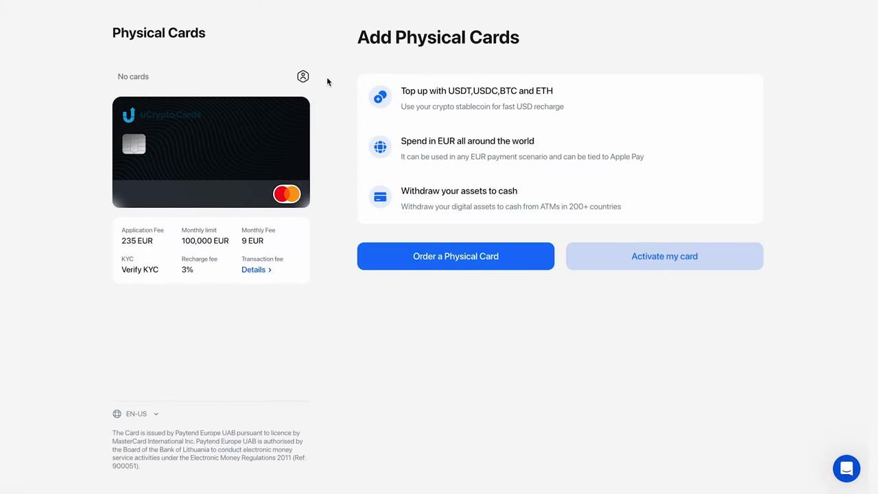
left_click(302, 76)
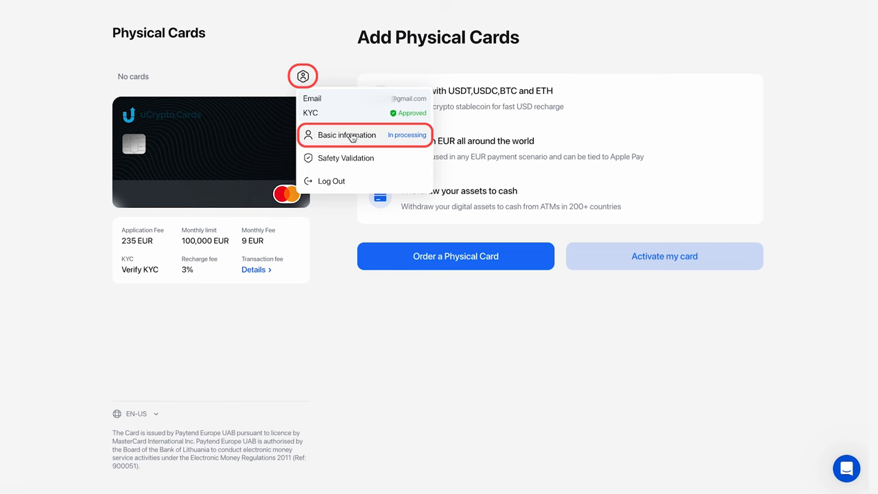
left_click(302, 77)
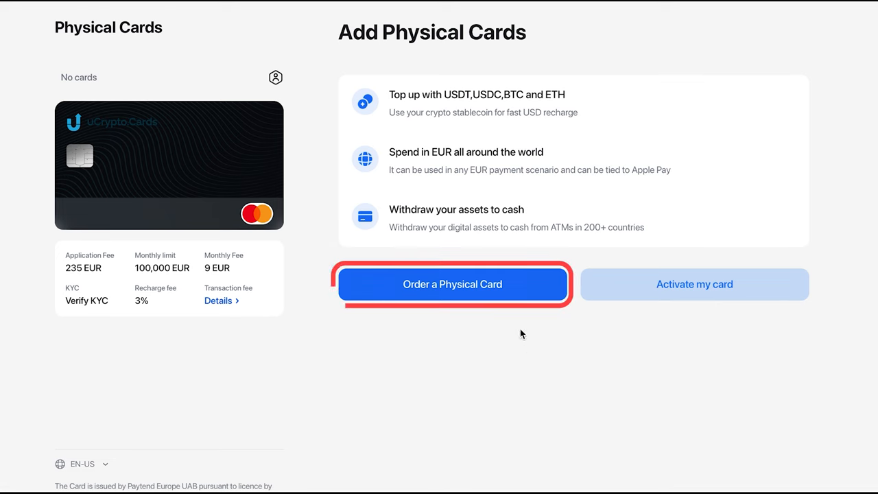
Order a physical card and confirm the consignee and delivery address form
left_click(453, 284)
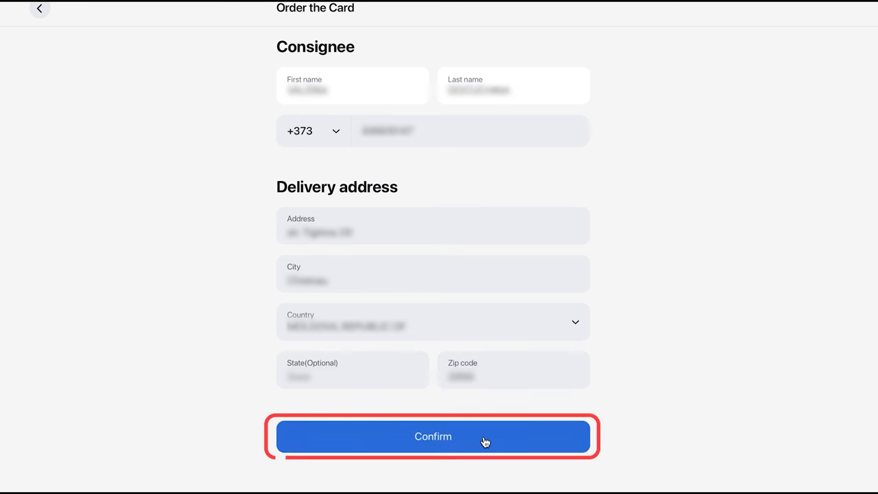
left_click(434, 437)
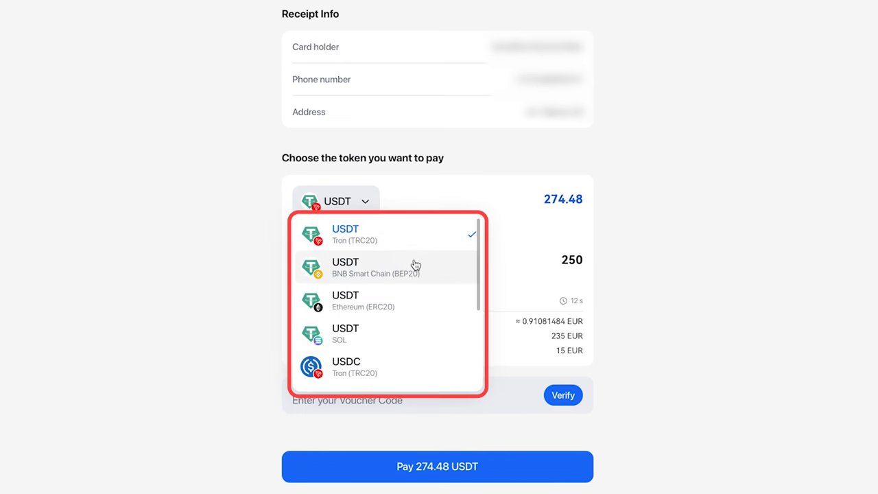
Select USDT on Tron (TRC20) as payment token and pay the 274.48 USDT fee
scroll("down", 3)
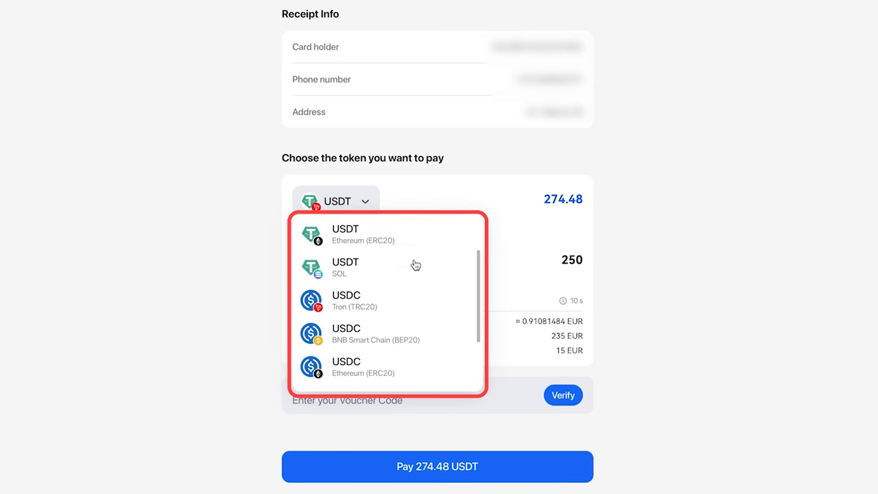
scroll("down", 3)
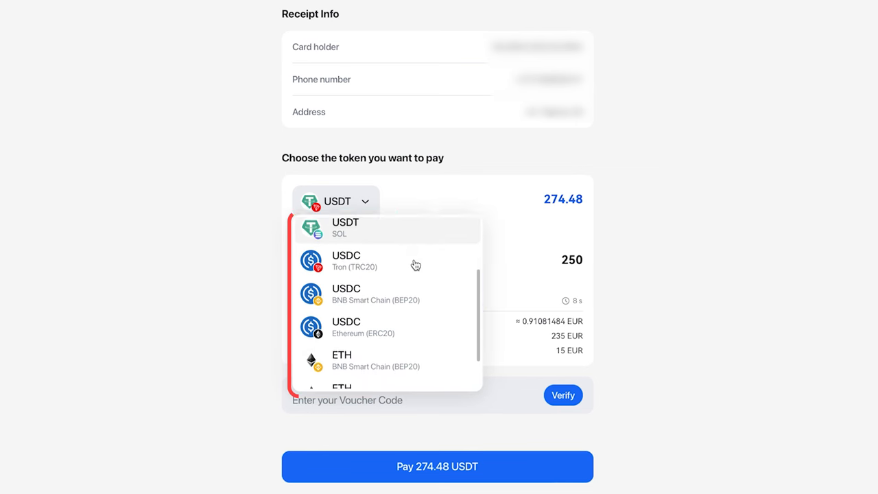
left_click(354, 261)
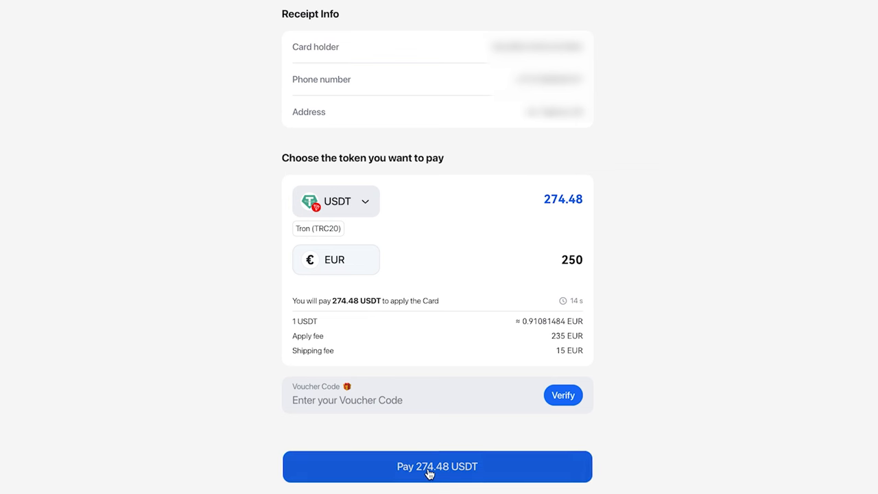
left_click(436, 466)
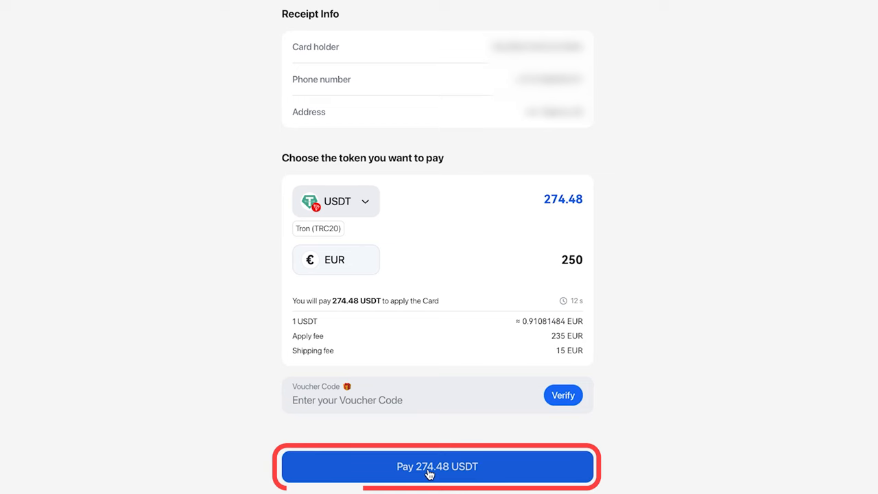
left_click(437, 467)
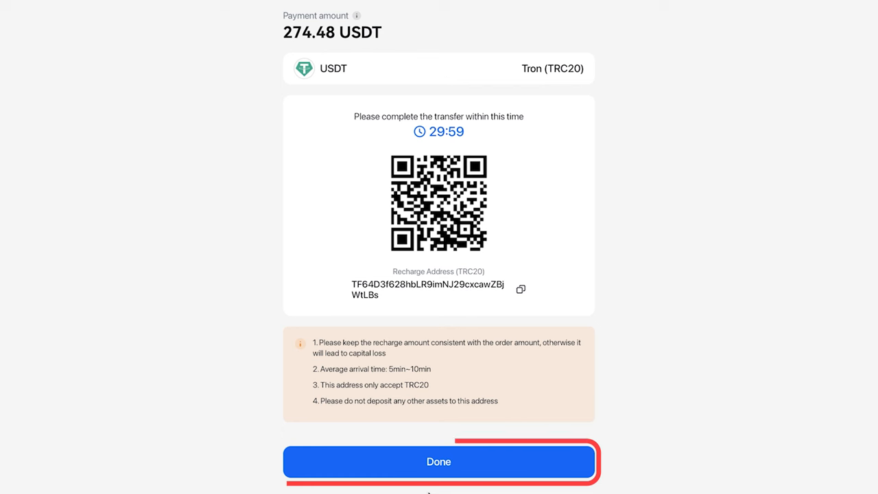
Finish after viewing the TRC20 payment QR code and recharge address
left_click(439, 461)
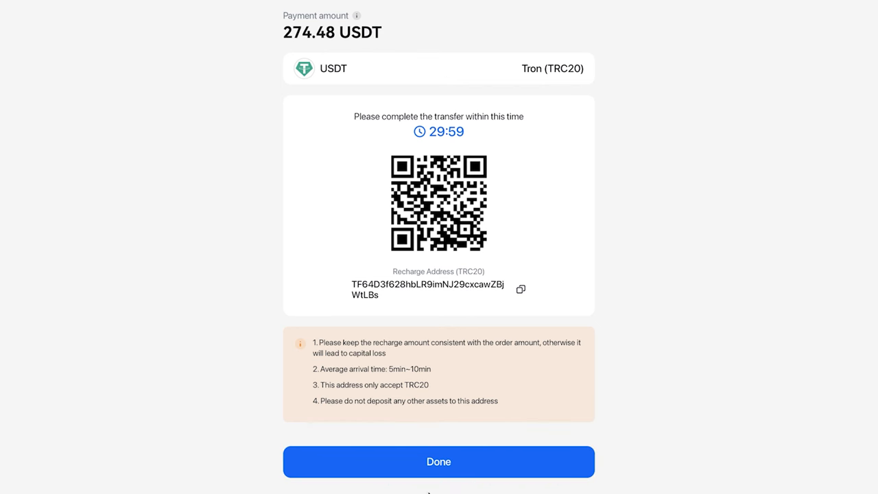